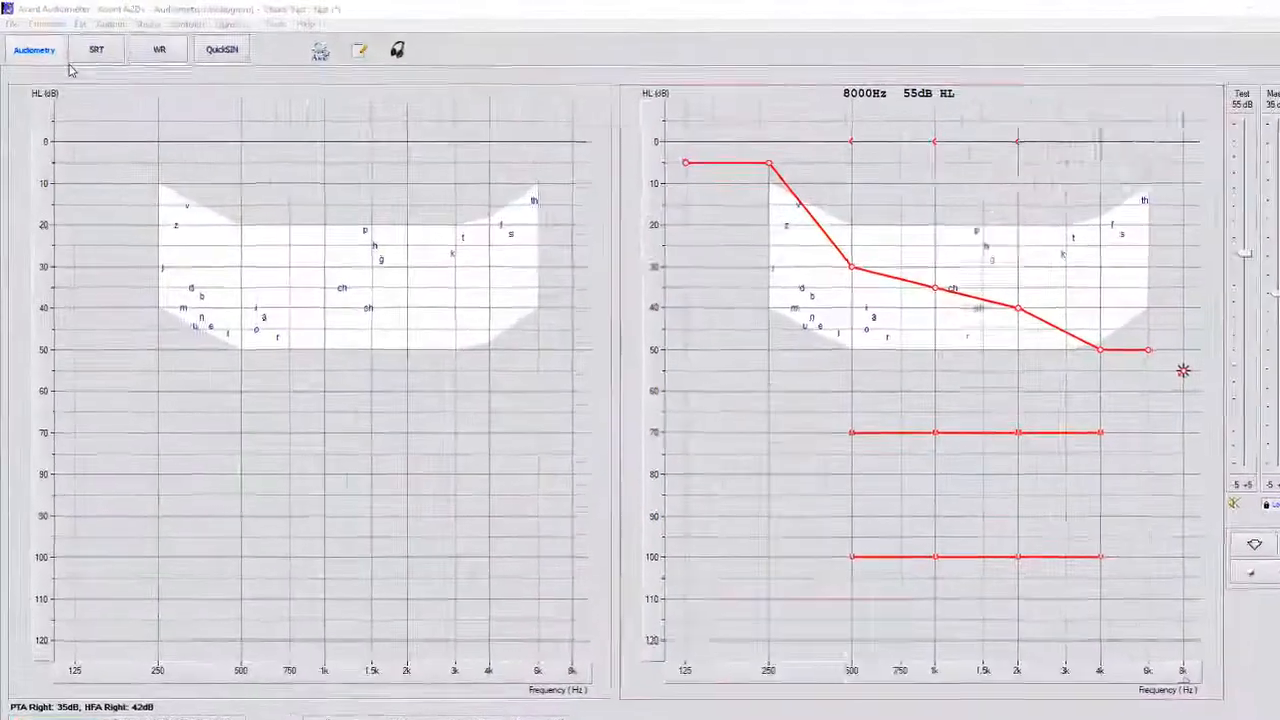
Switch to the SRT speech testing screen with insert earphones and recorded-file input
left_click(95, 48)
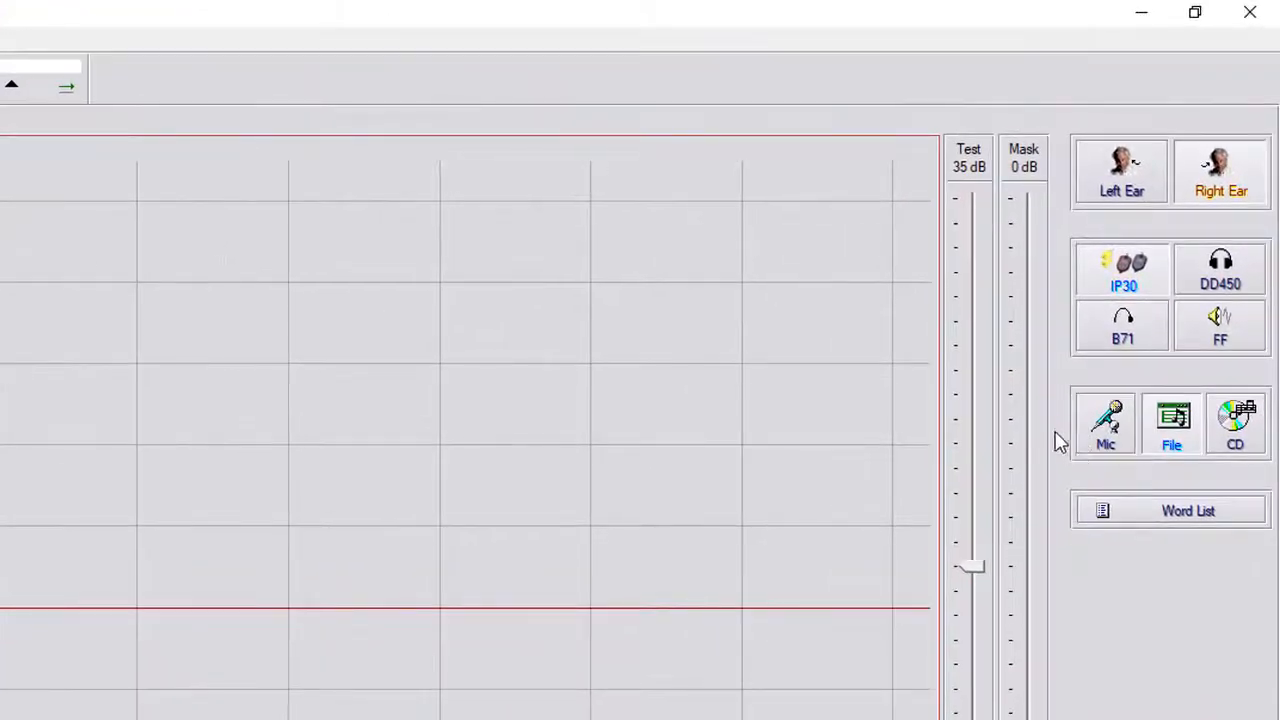
left_click(1105, 420)
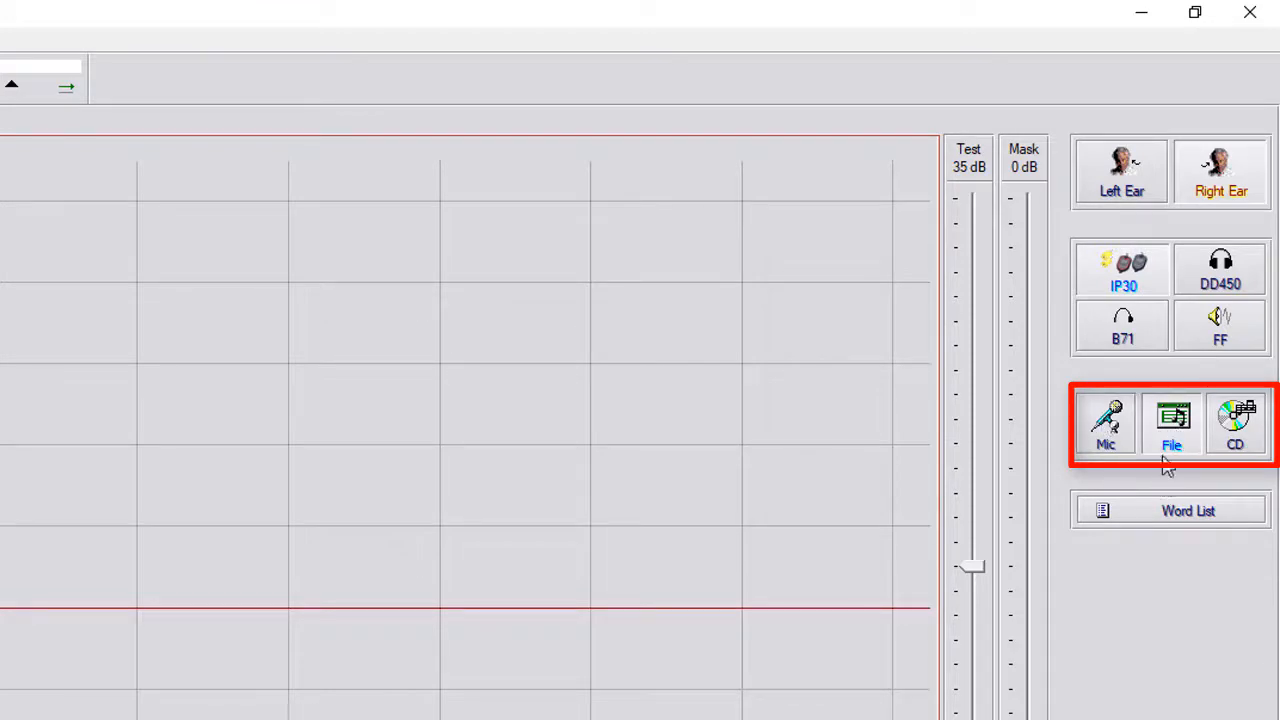
mouse_move(1235, 423)
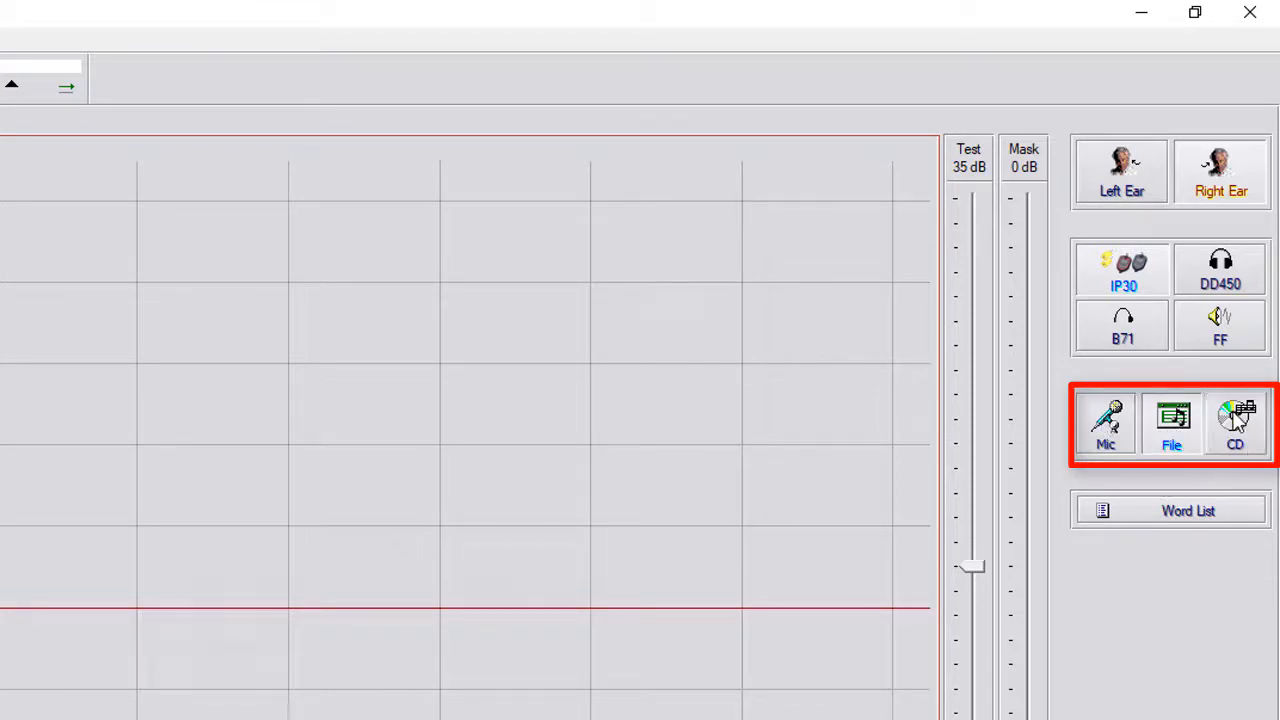
mouse_move(1245, 440)
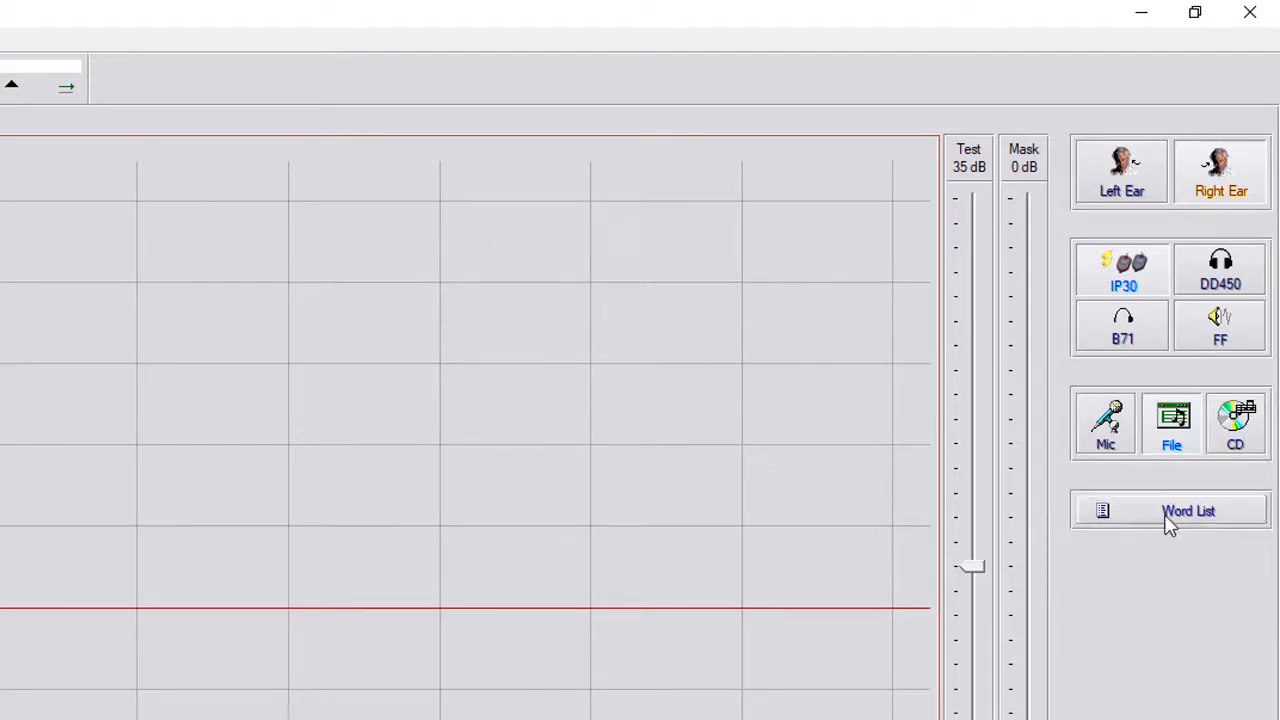
Load Spondee Word List A&B from Auditory Tests and start the test
left_click(1188, 511)
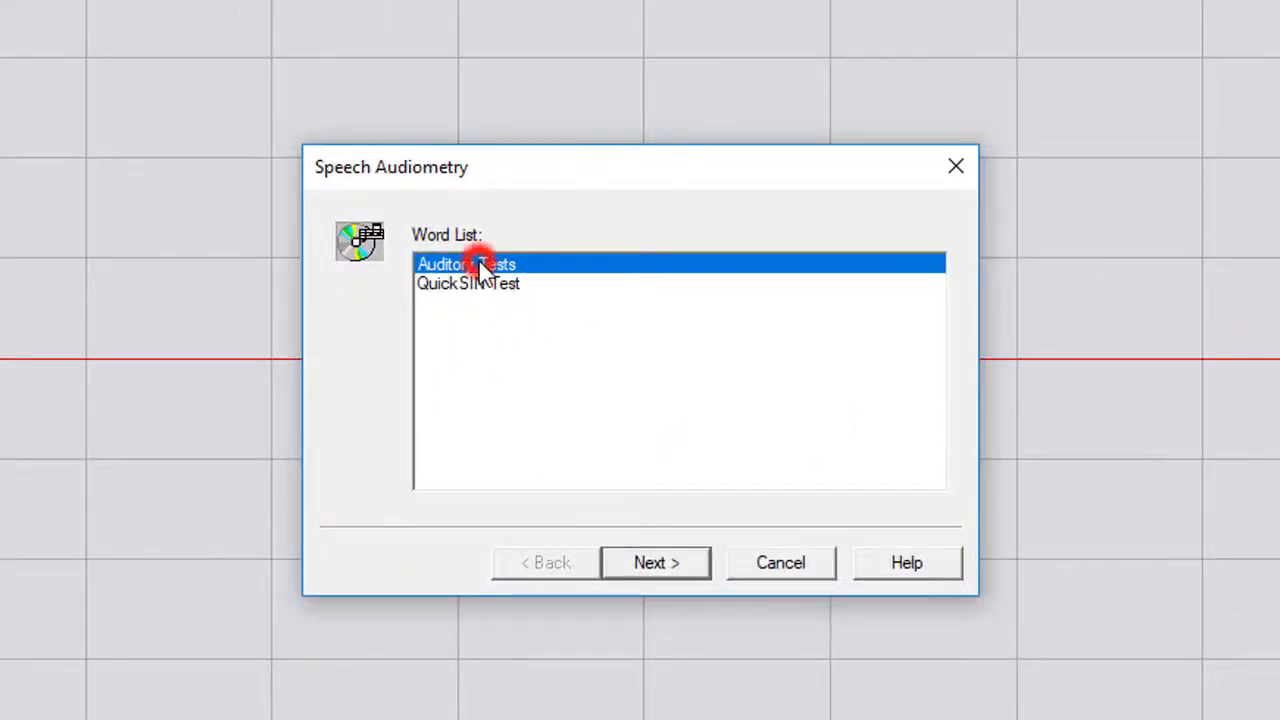
left_click(655, 562)
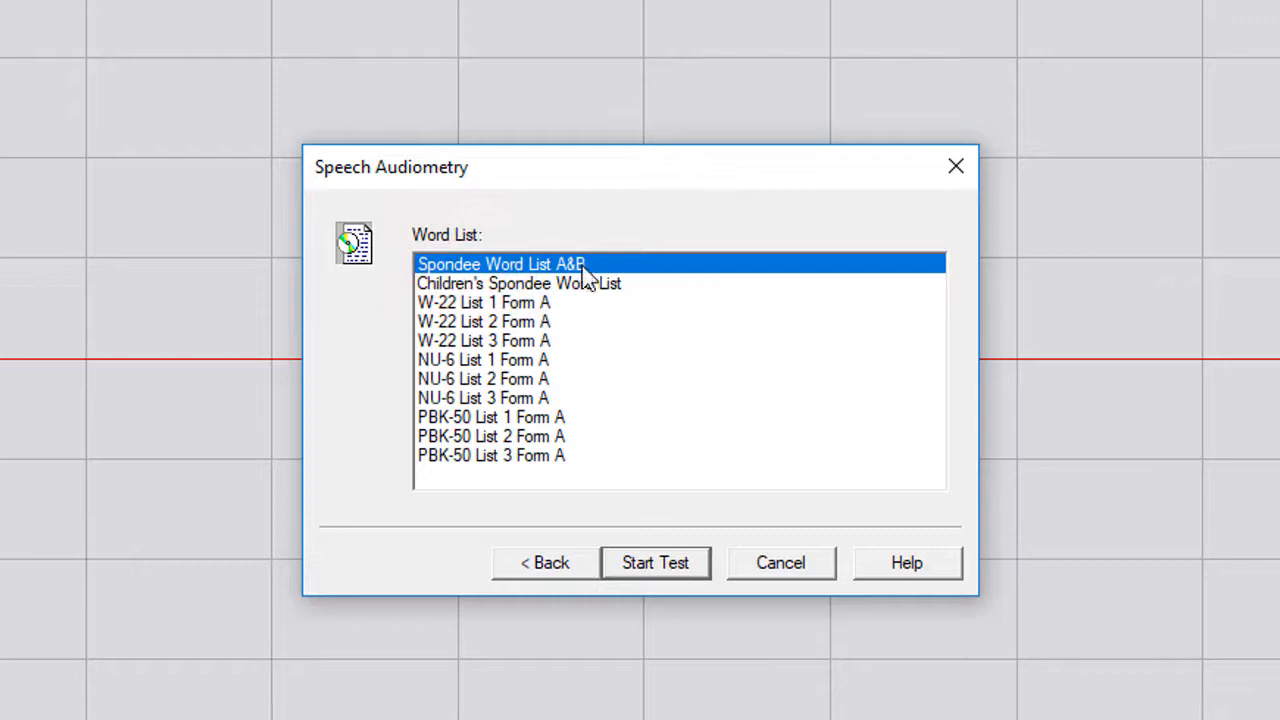
mouse_move(685, 345)
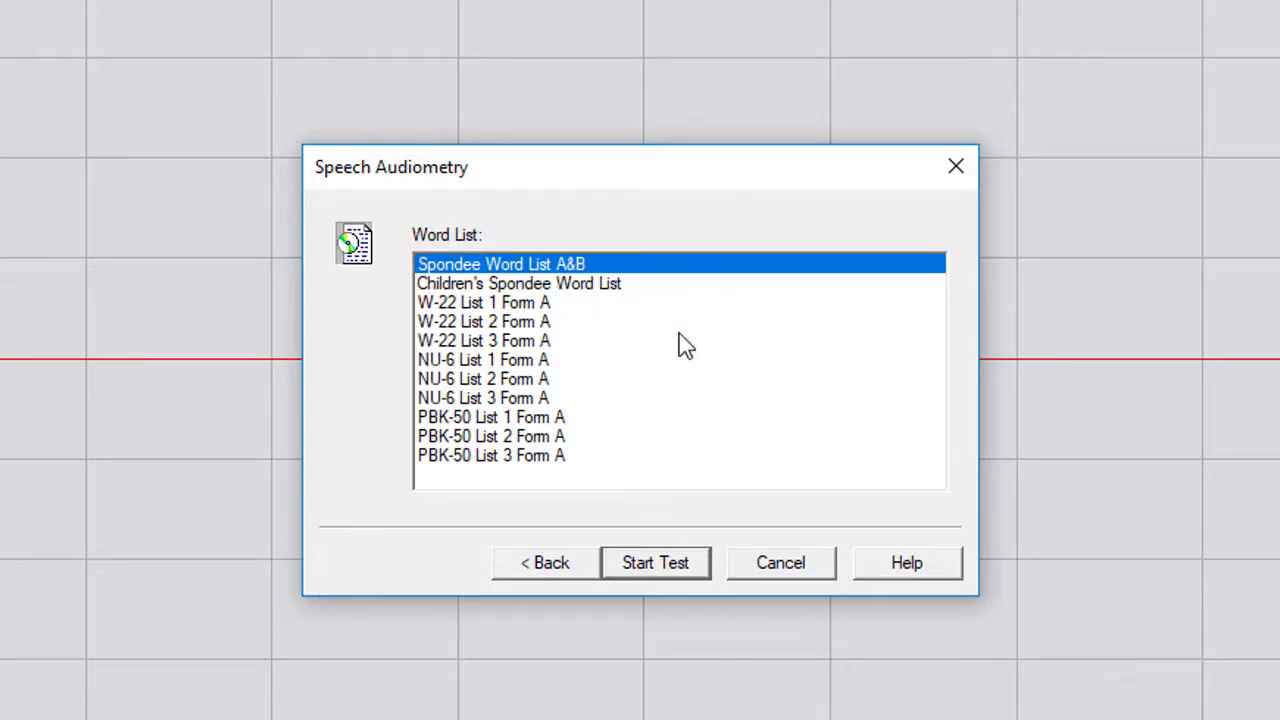
left_click(655, 562)
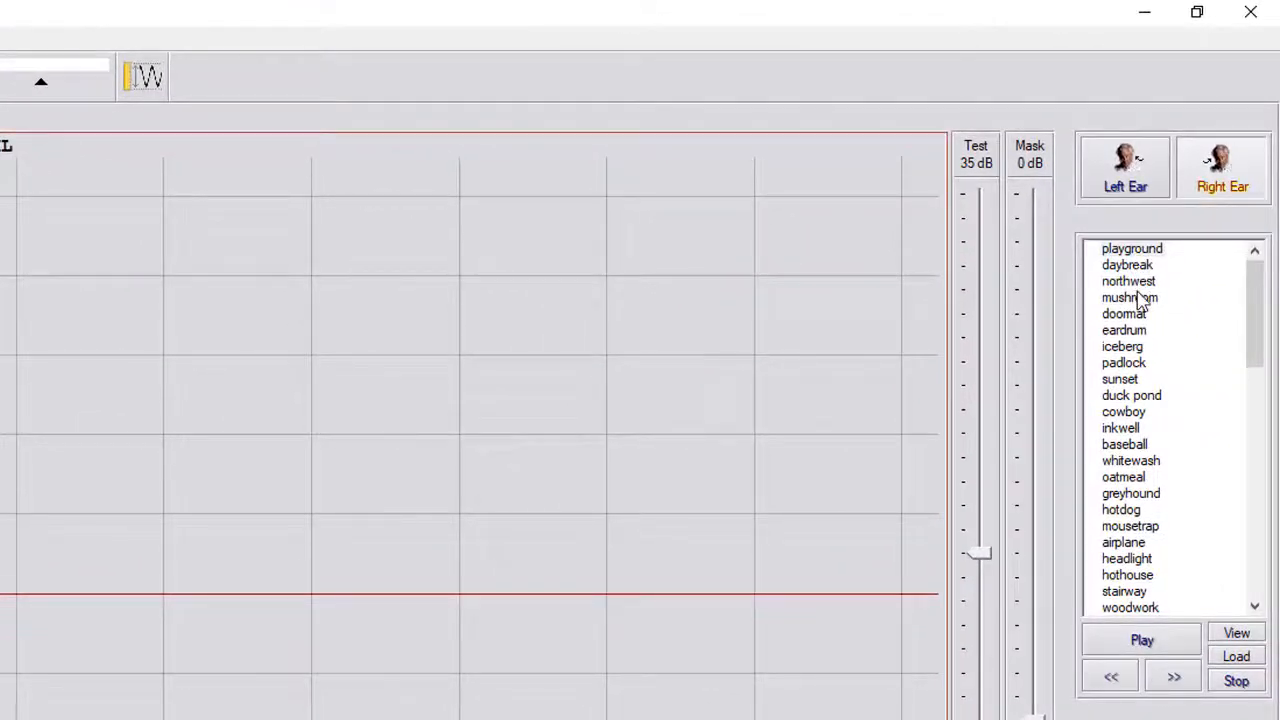
mouse_move(967, 188)
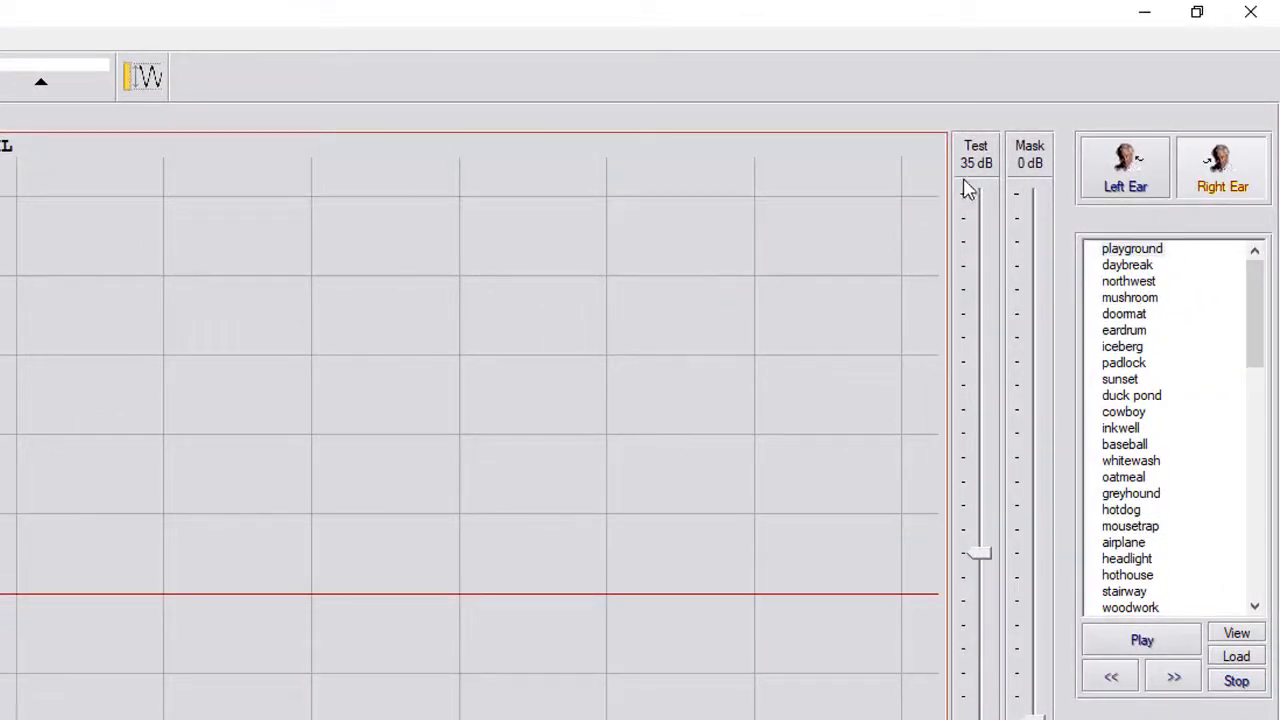
mouse_move(970, 175)
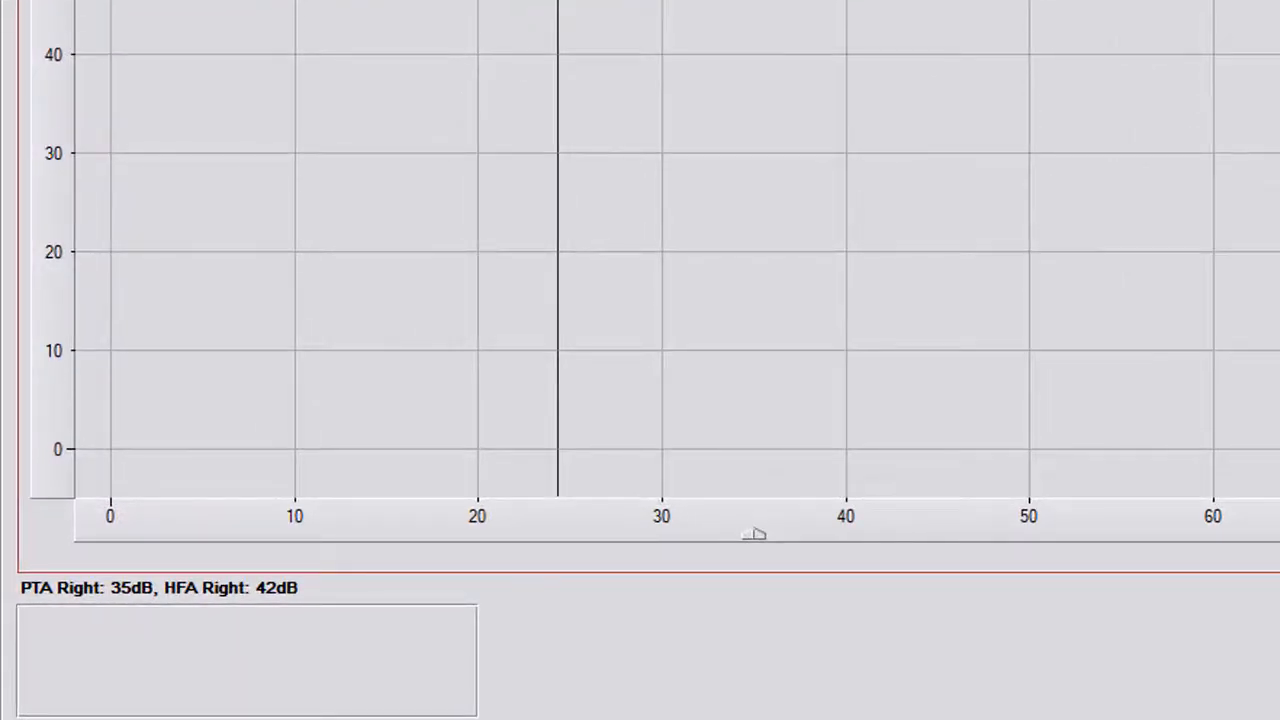
mouse_move(250, 275)
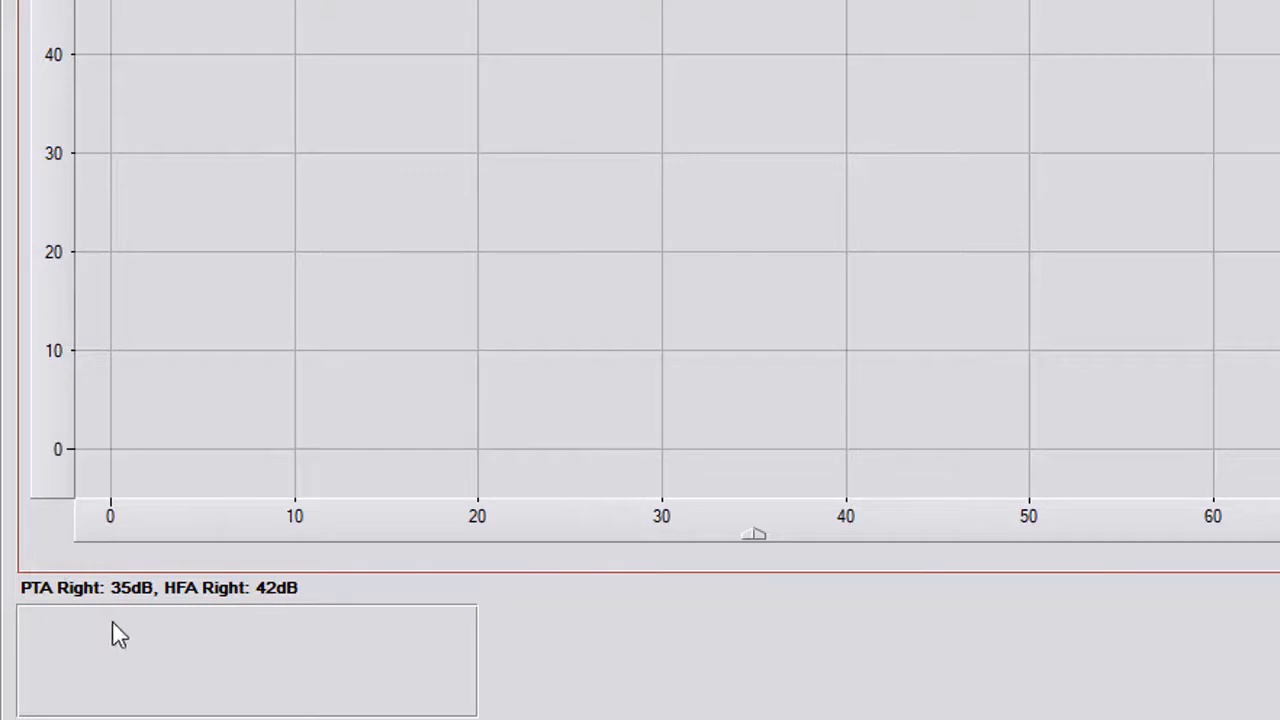
mouse_move(115, 605)
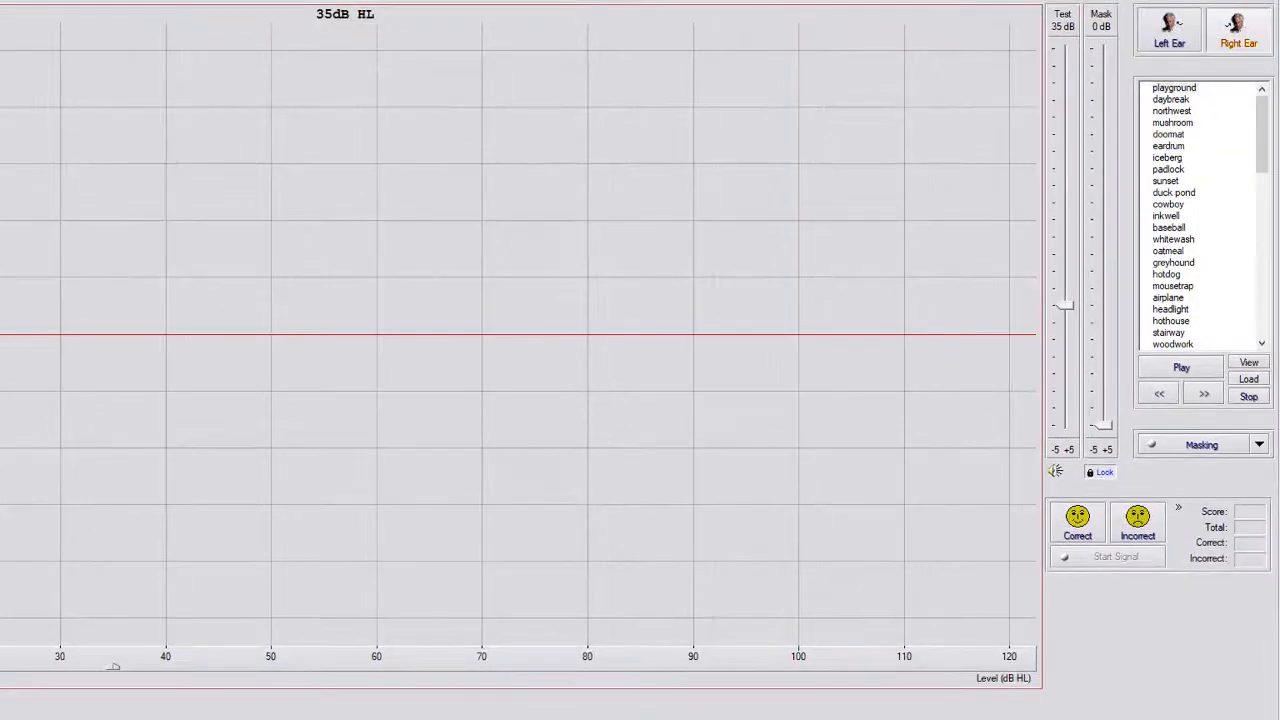
Play PLAYGROUND and score it correct, then advance and score DAYBREAK incorrect
left_click(1181, 367)
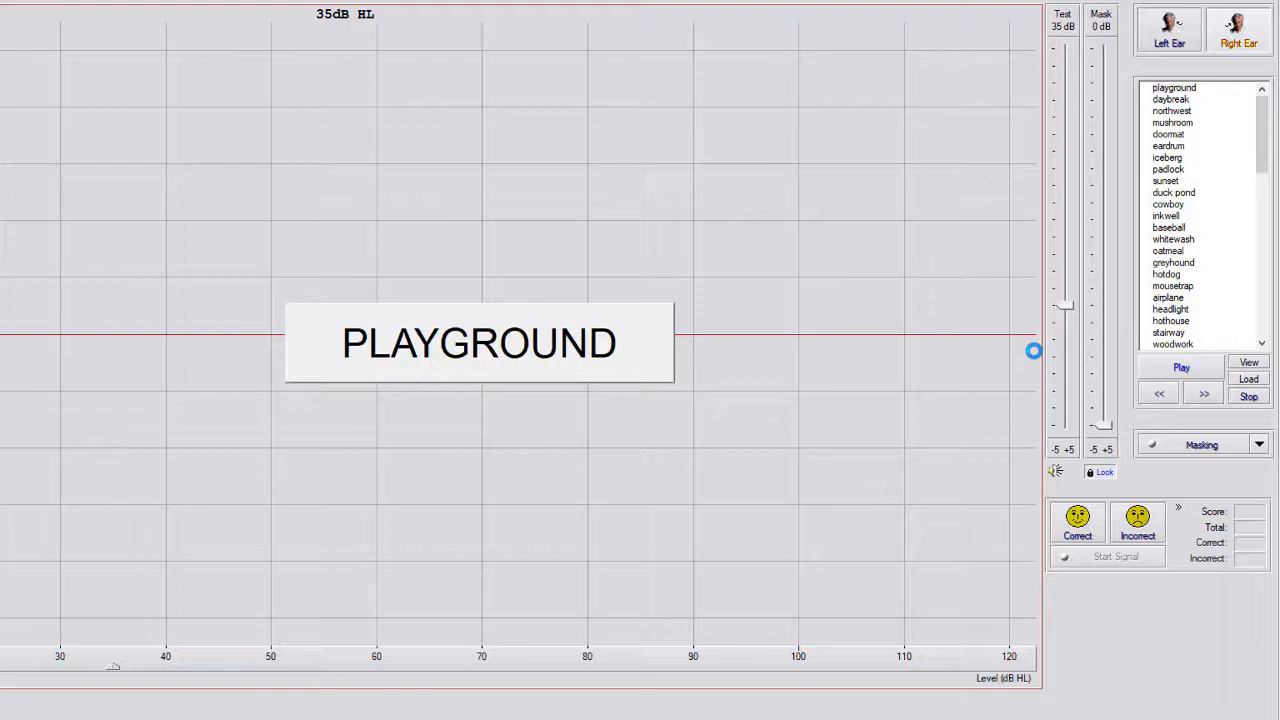
left_click(1077, 520)
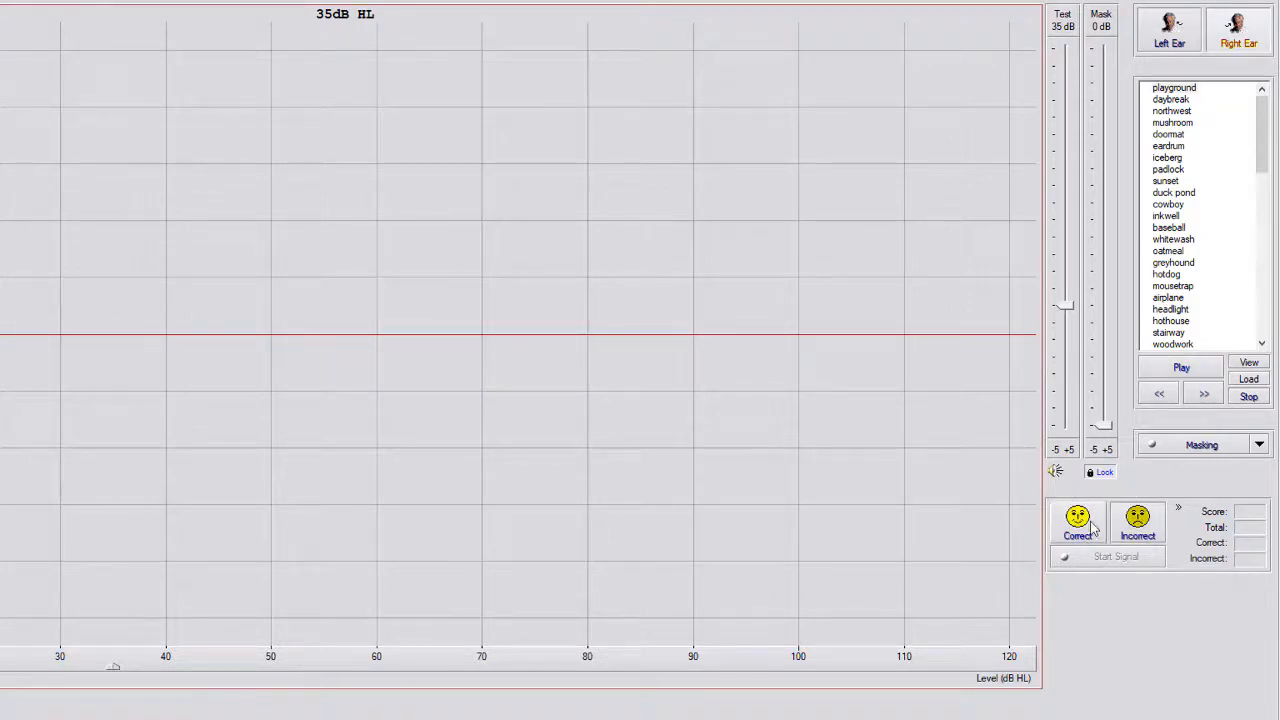
left_click(1078, 520)
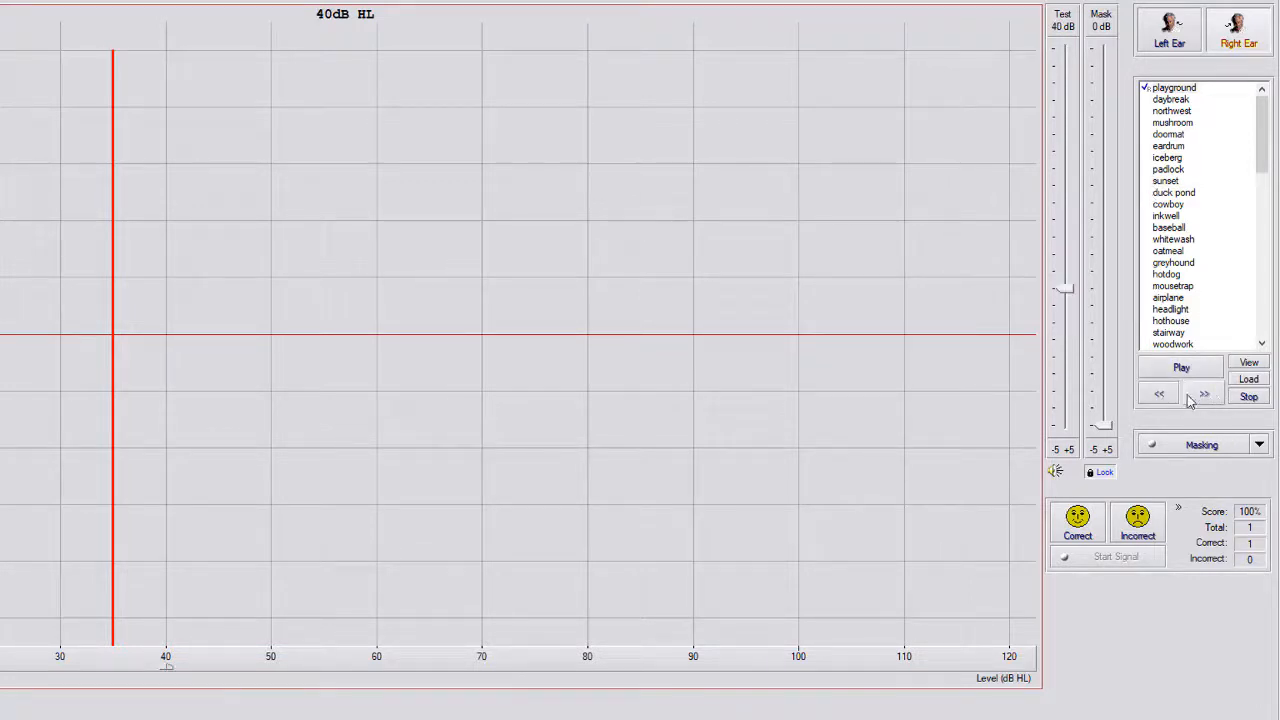
left_click(1204, 393)
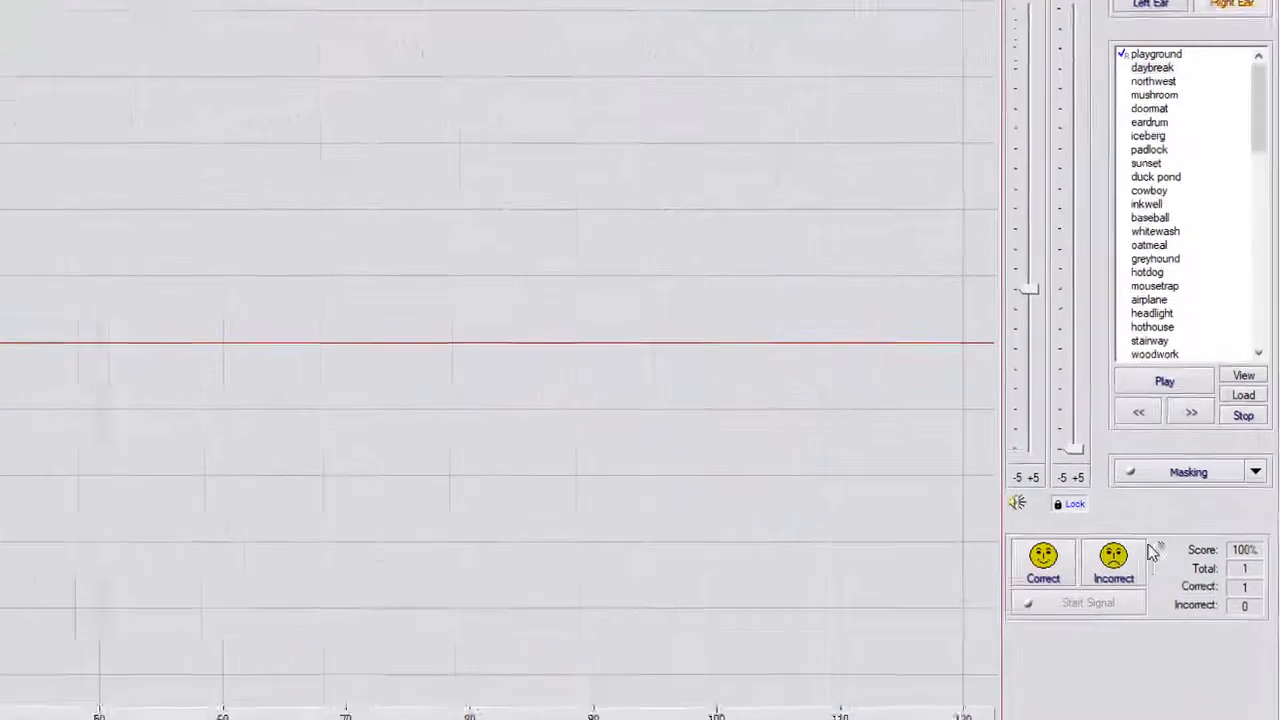
left_click(1113, 562)
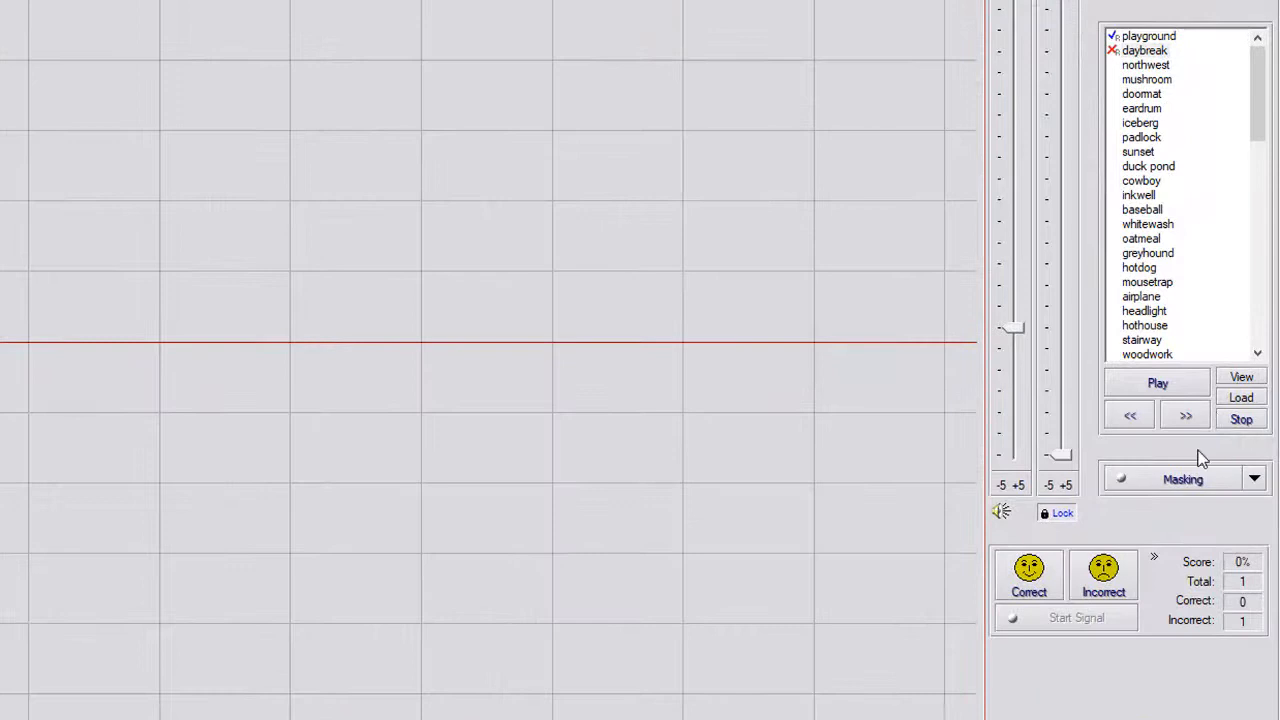
left_click(1186, 416)
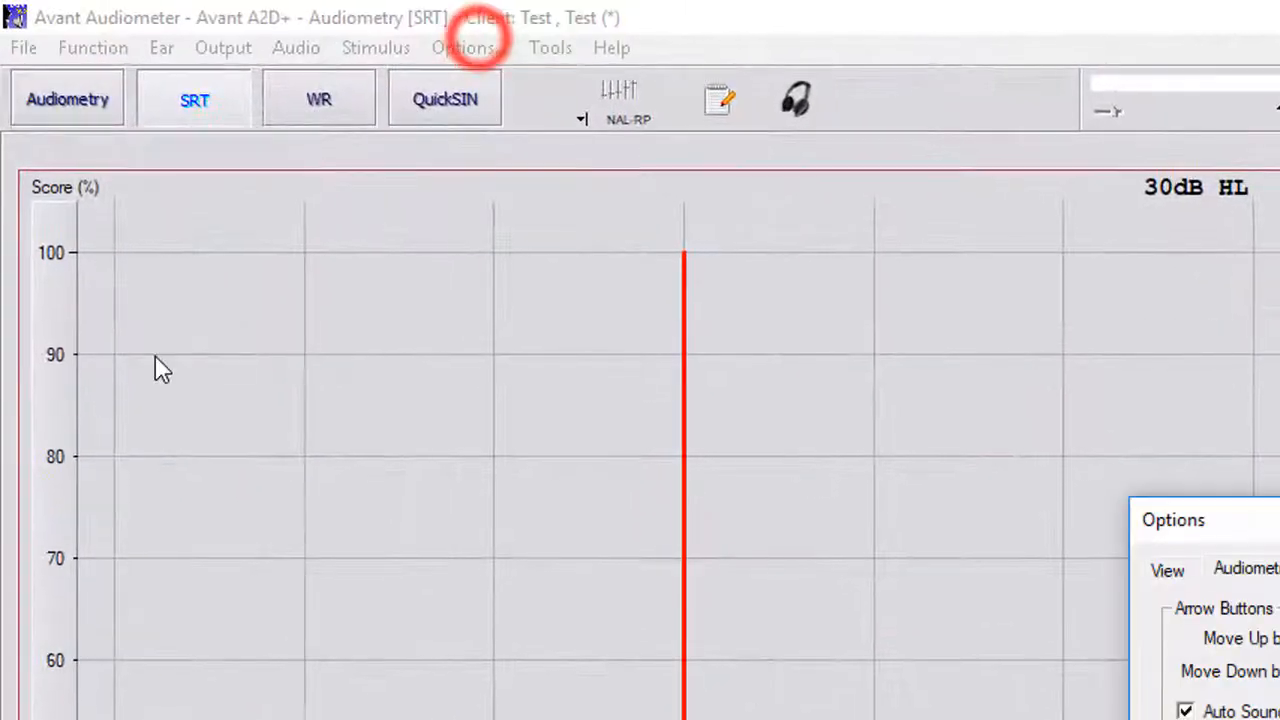
left_click(465, 47)
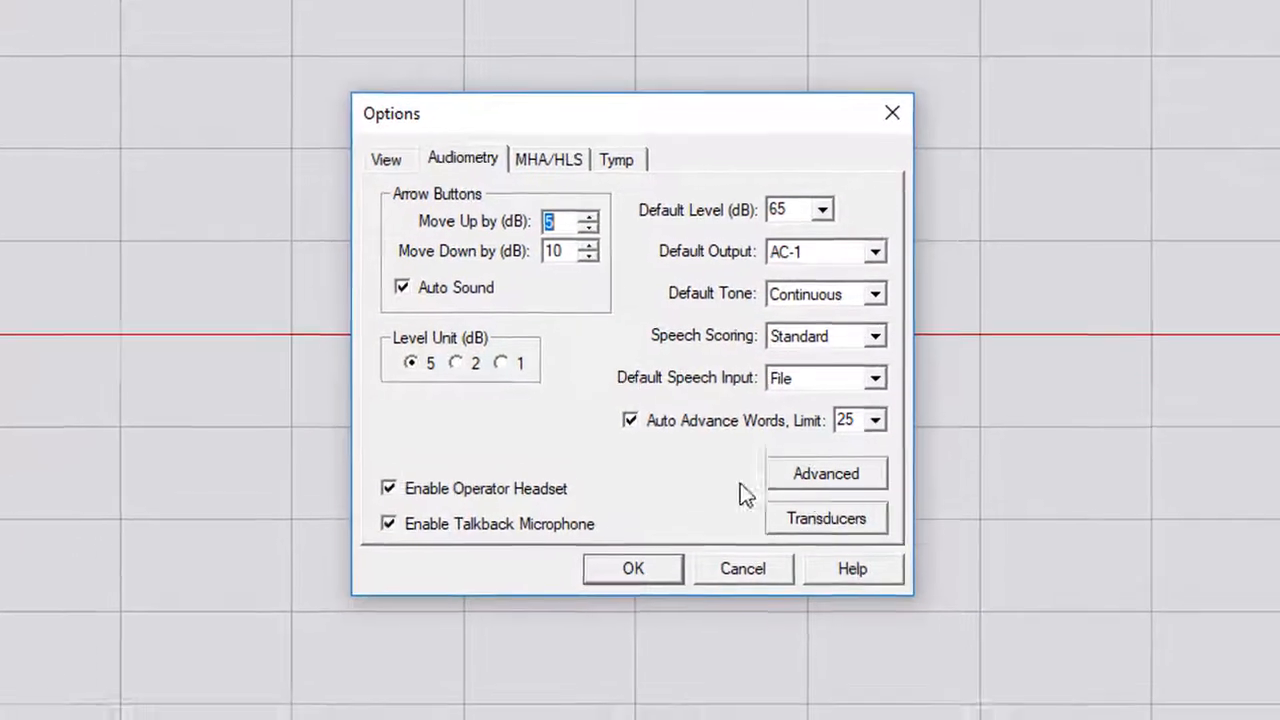
left_click(825, 473)
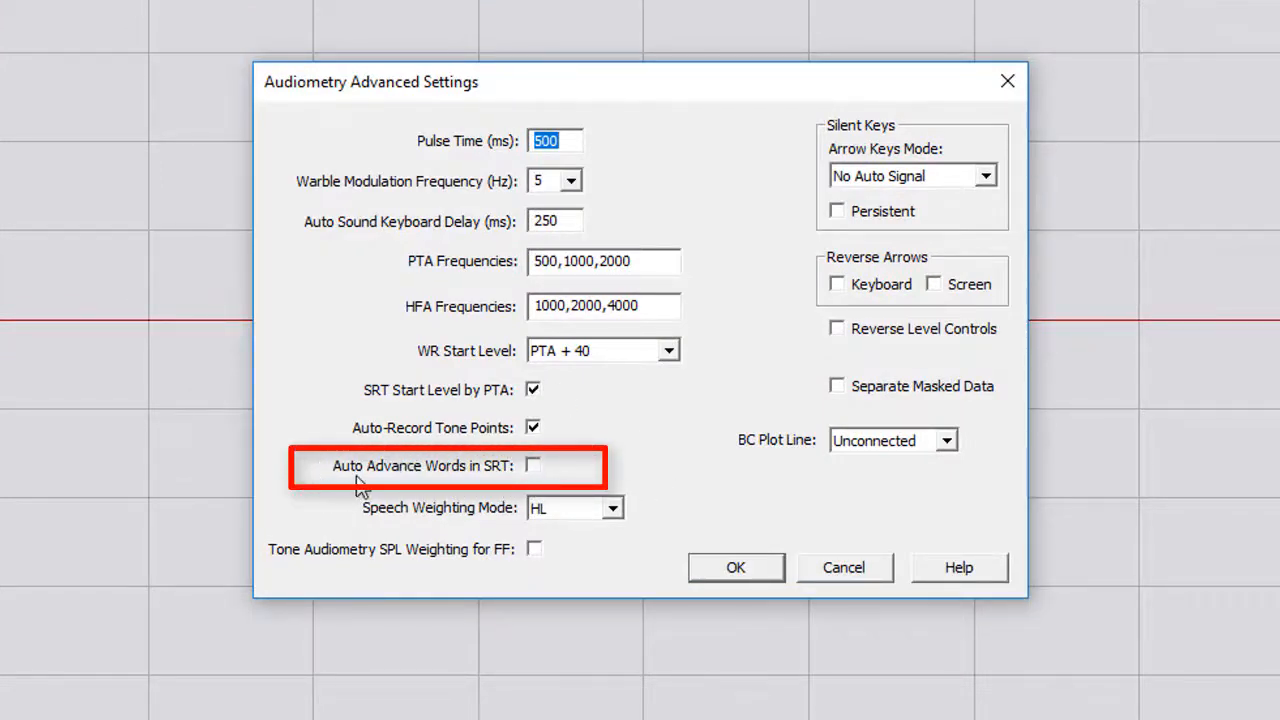
left_click(533, 465)
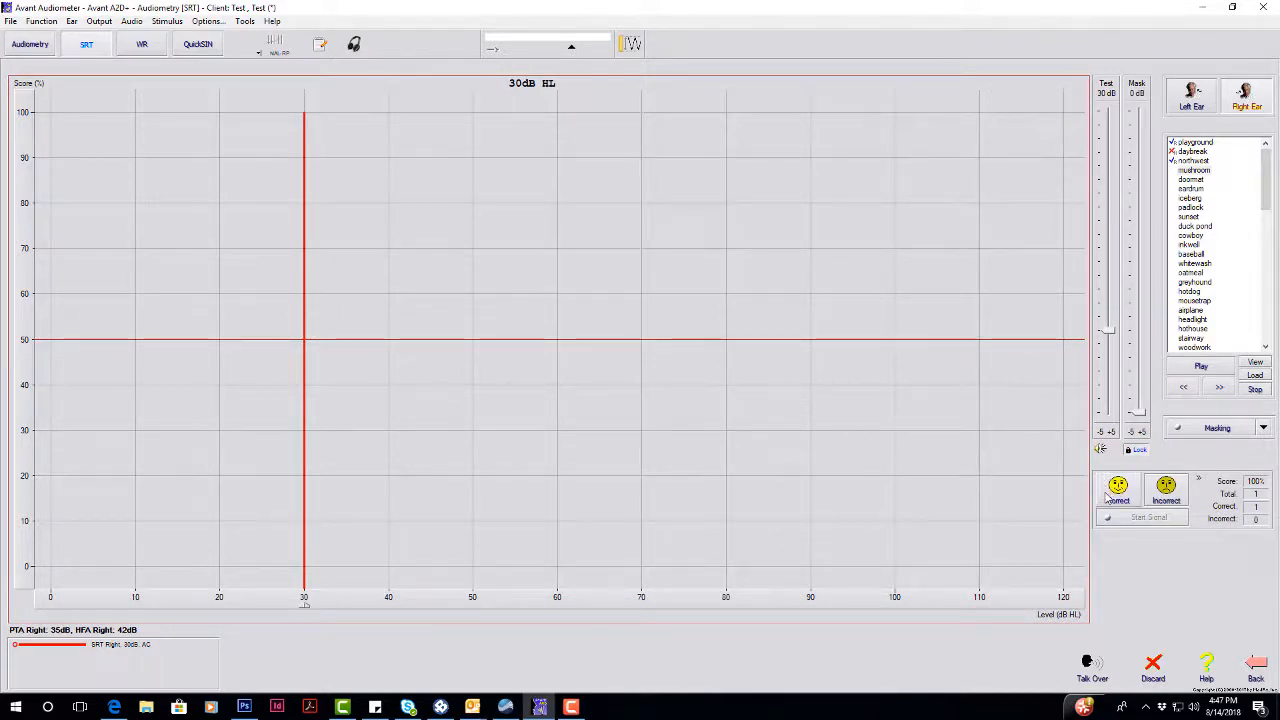
Score MUSHROOM correct at 30 dB, lower to 20 dB HL, then score DOORMAT incorrect and EARDRUM correct
left_click(1118, 490)
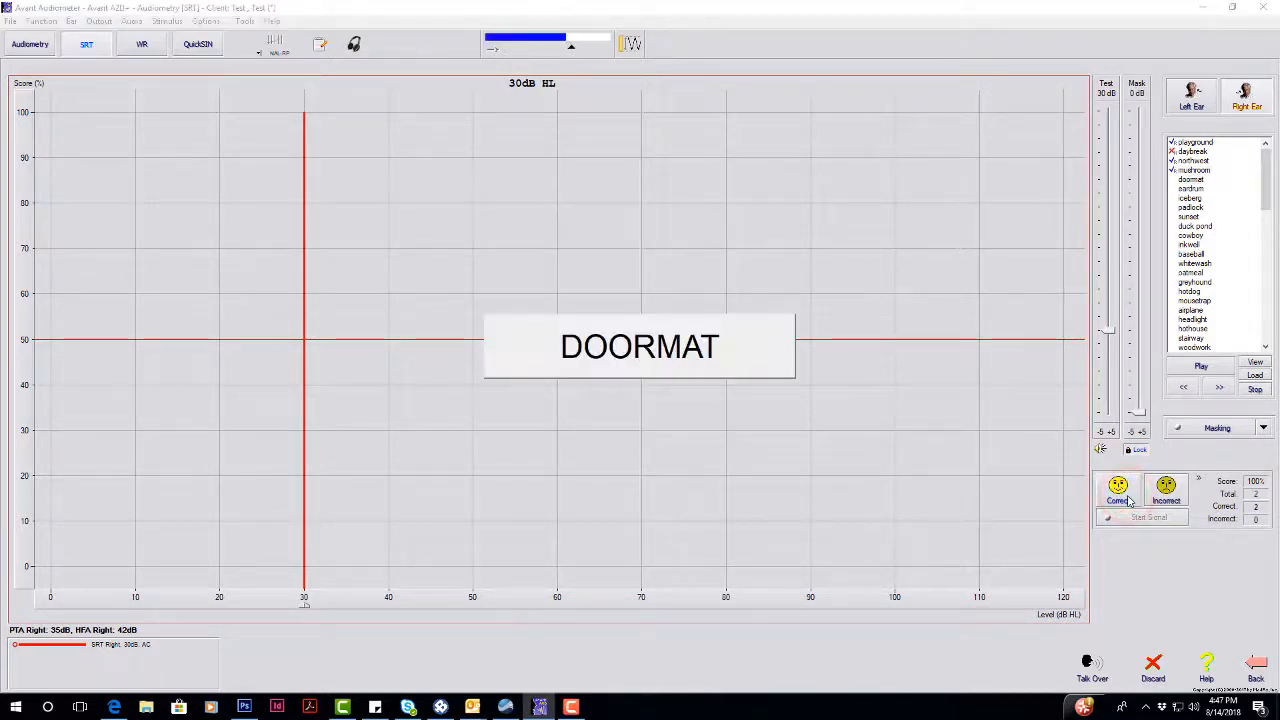
left_click(1166, 490)
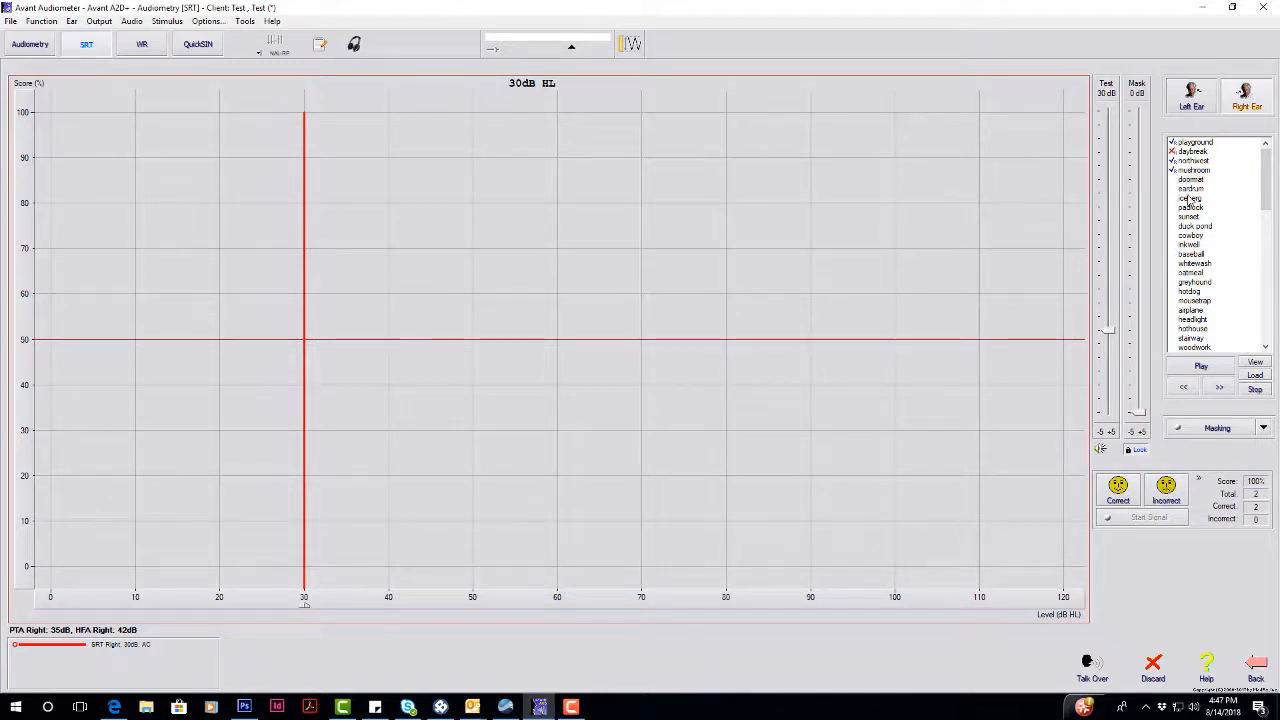
left_click(1105, 355)
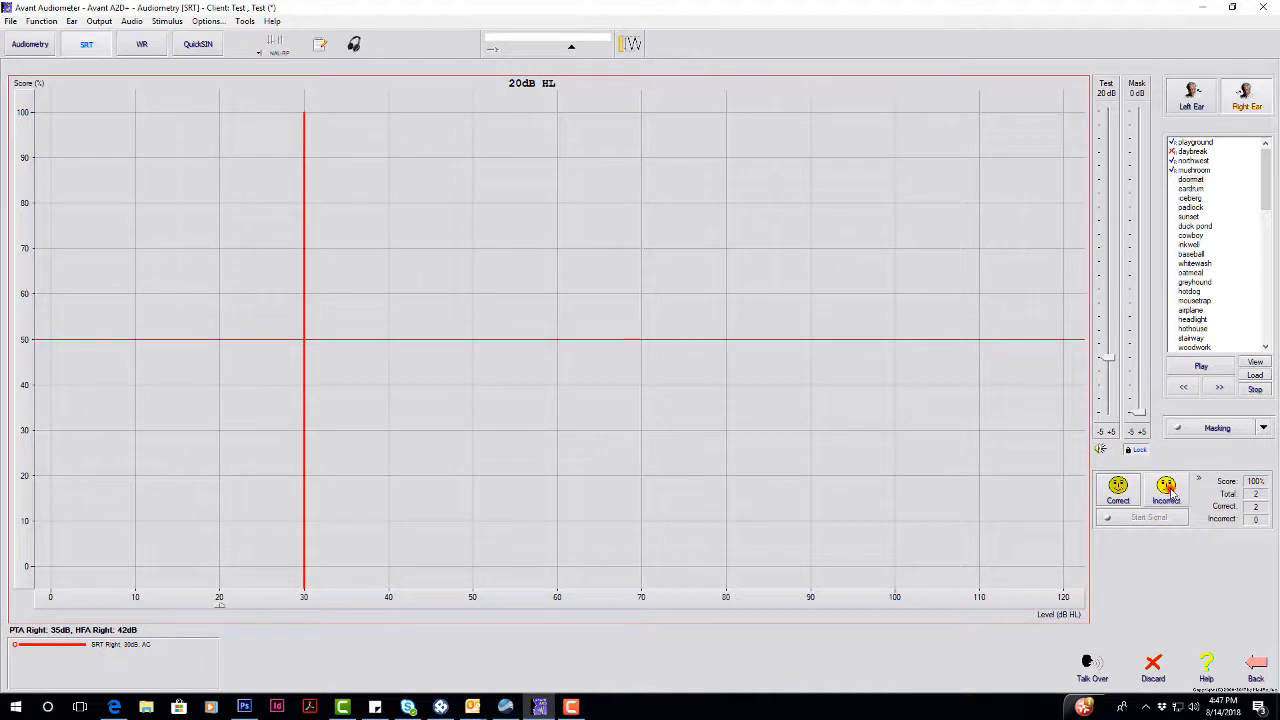
left_click(1166, 490)
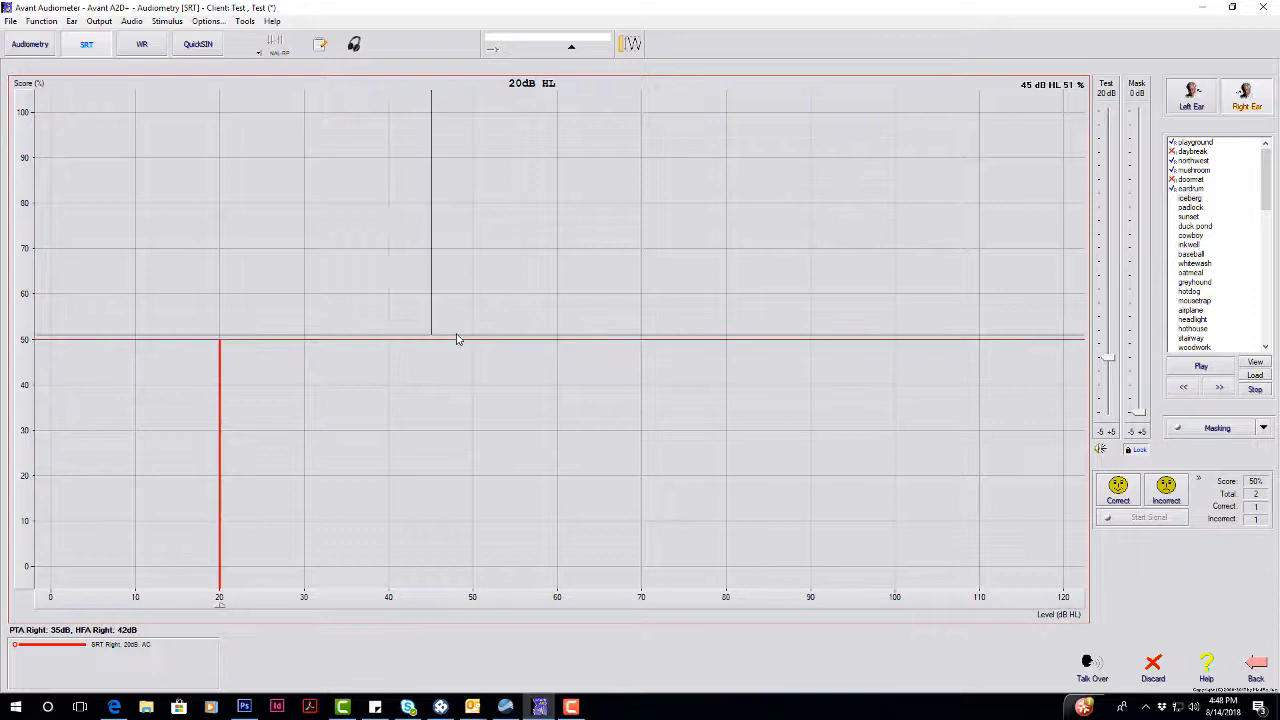
mouse_move(910, 347)
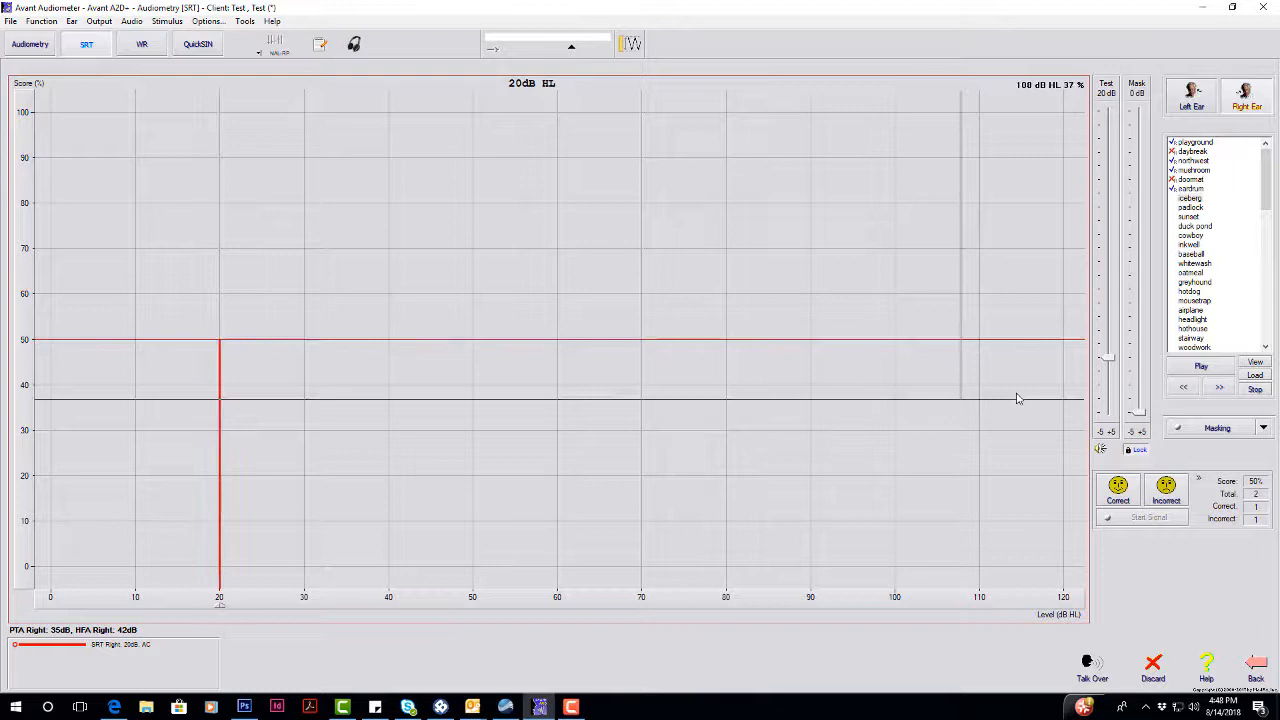
left_click(1166, 486)
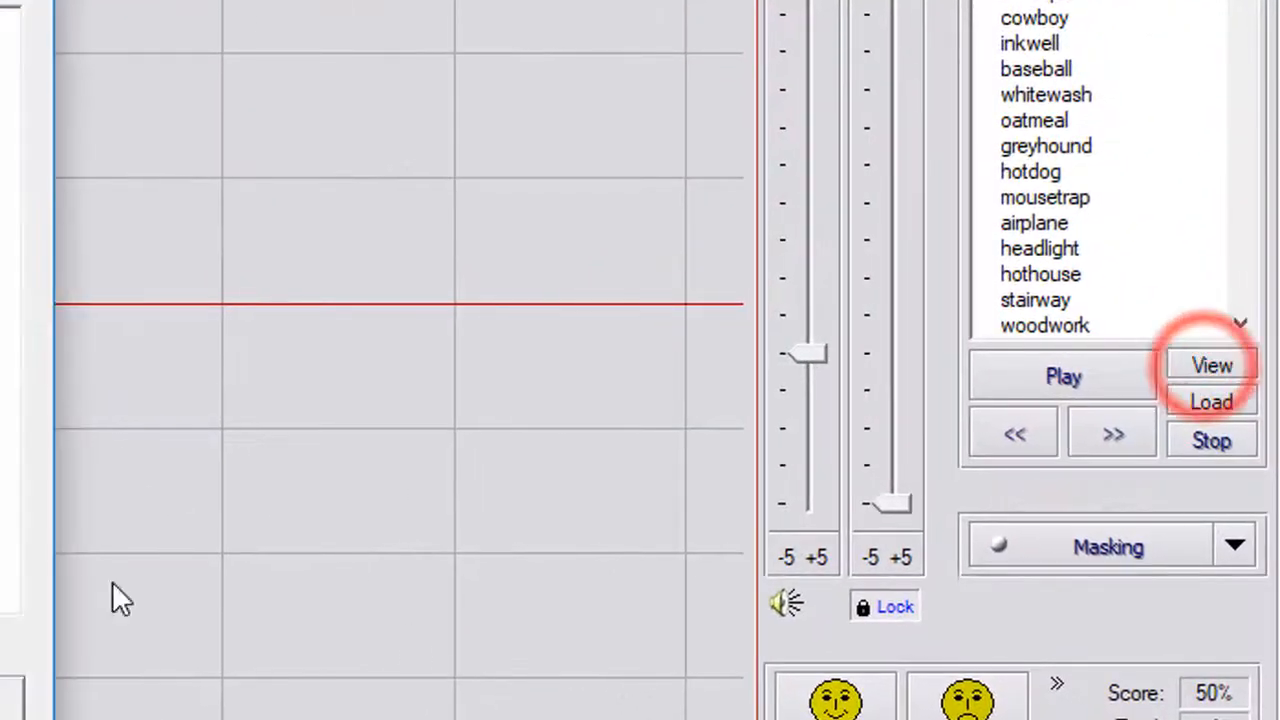
left_click(1211, 365)
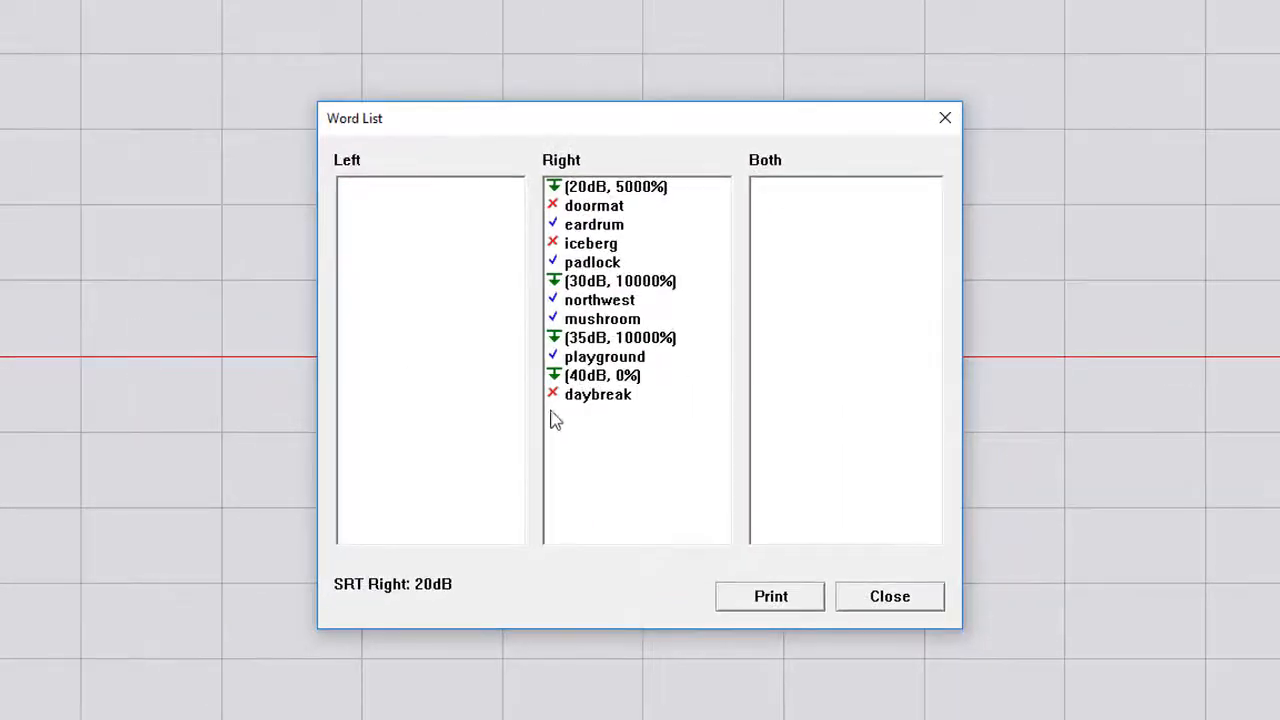
mouse_move(660, 210)
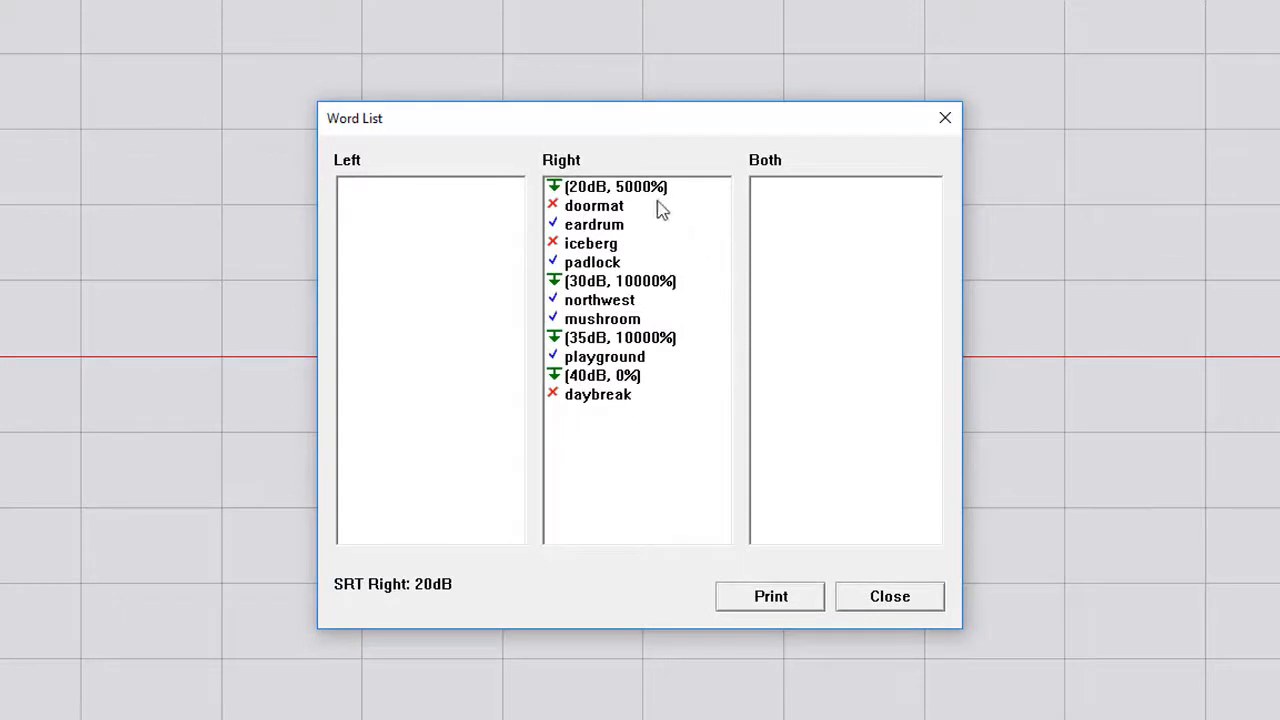
mouse_move(540, 200)
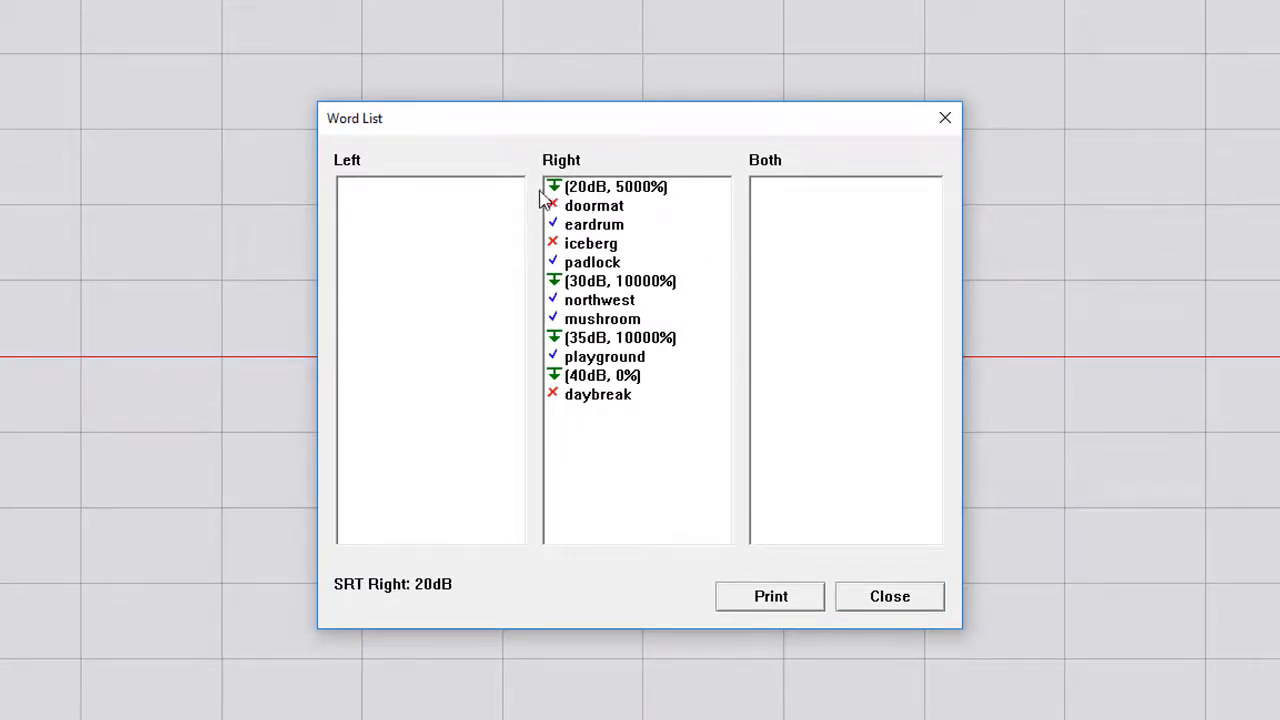
mouse_move(668, 180)
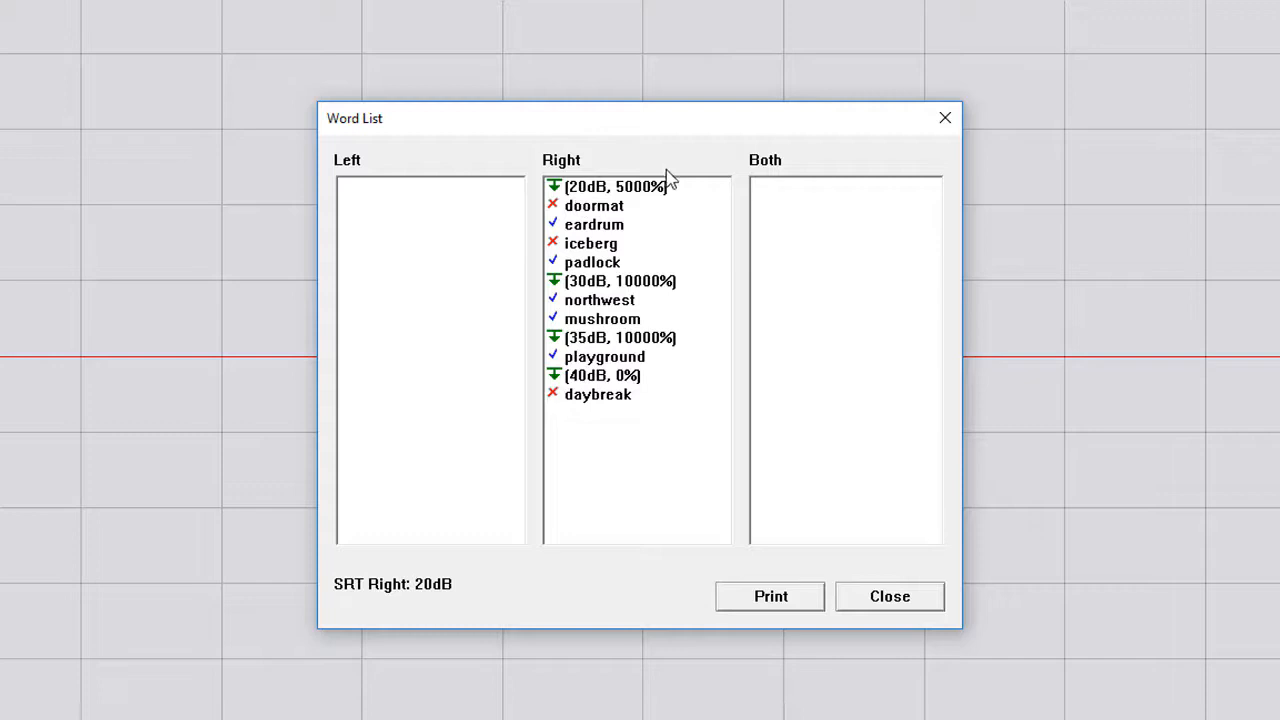
mouse_move(890, 596)
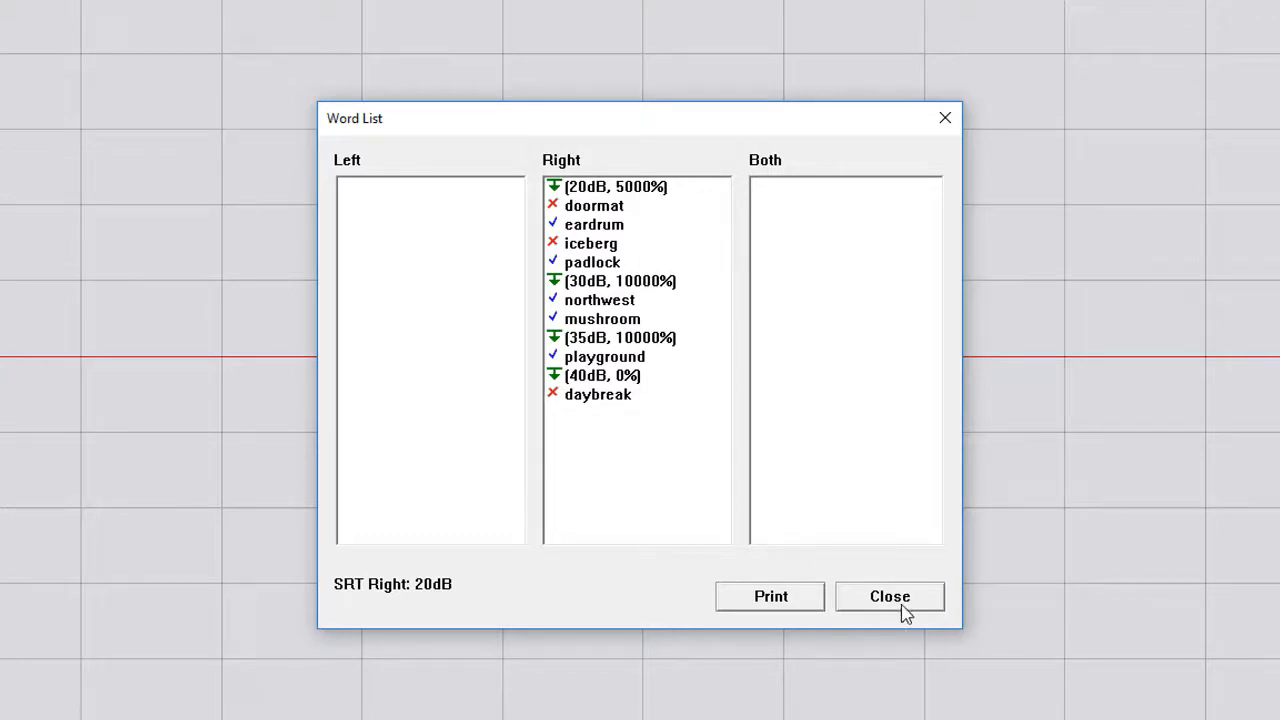
left_click(889, 596)
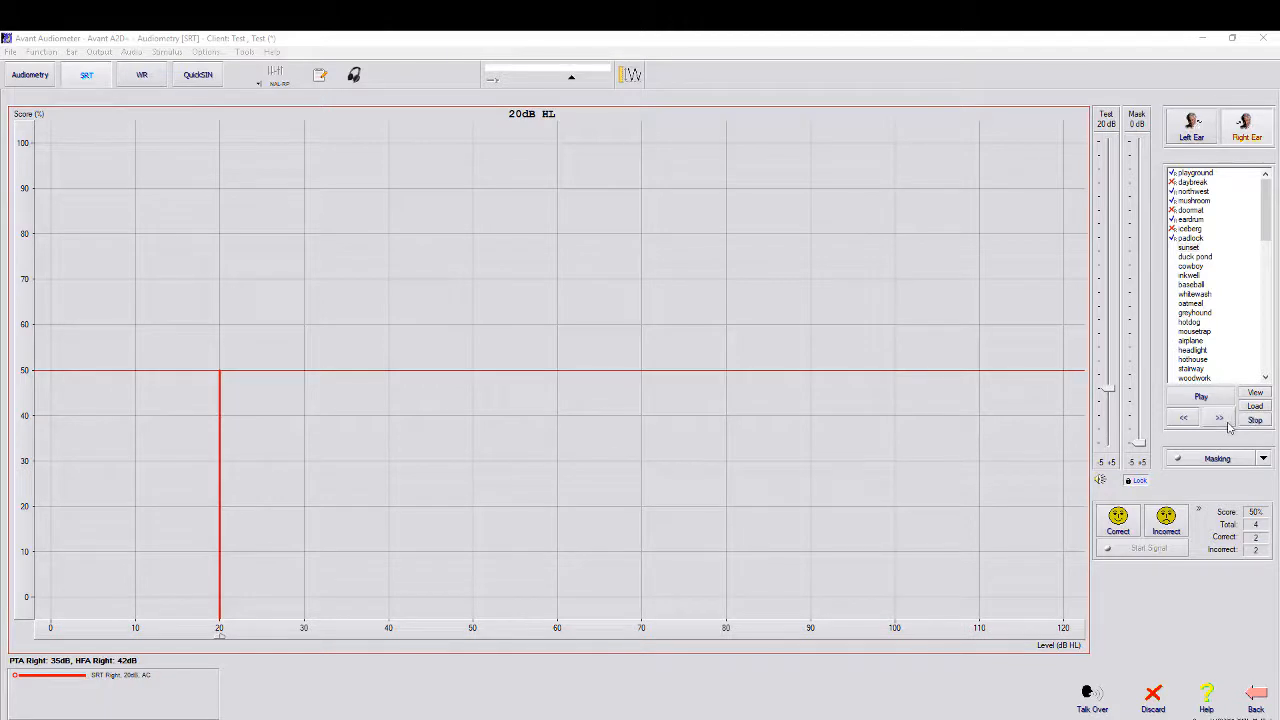
mouse_move(1237, 437)
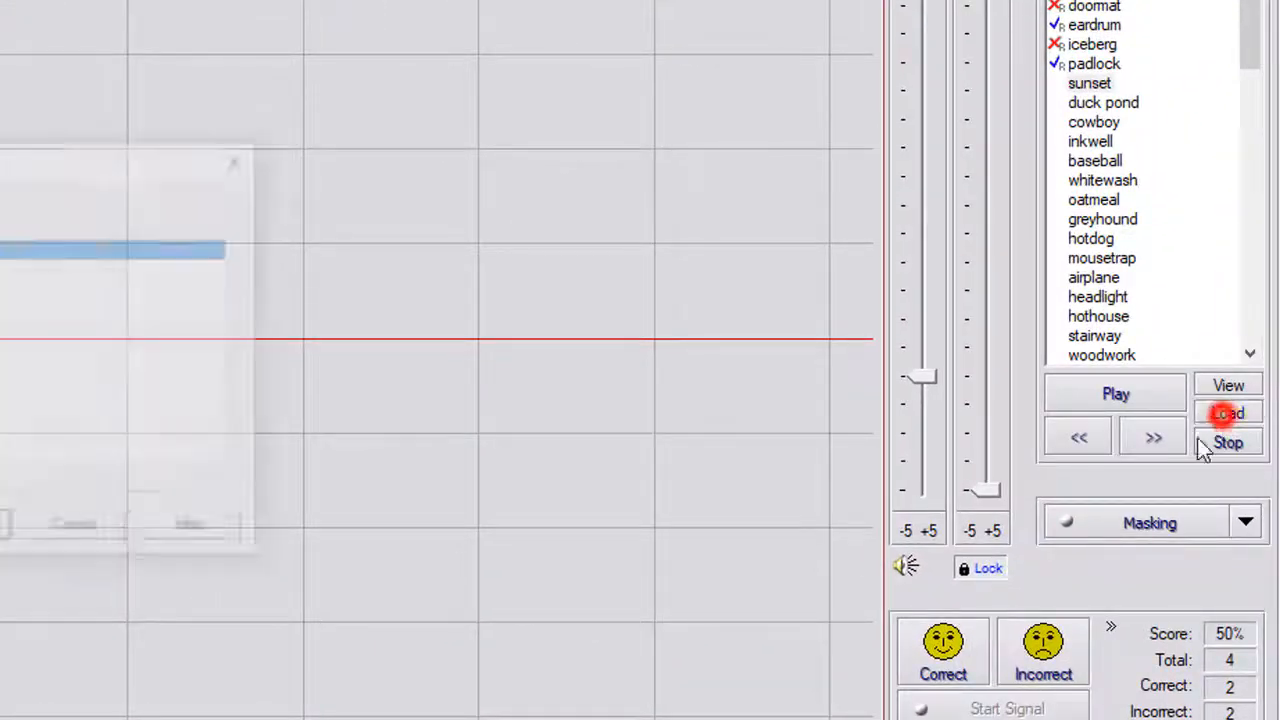
Open the Speech Audiometry word-list chooser via Load
left_click(1228, 413)
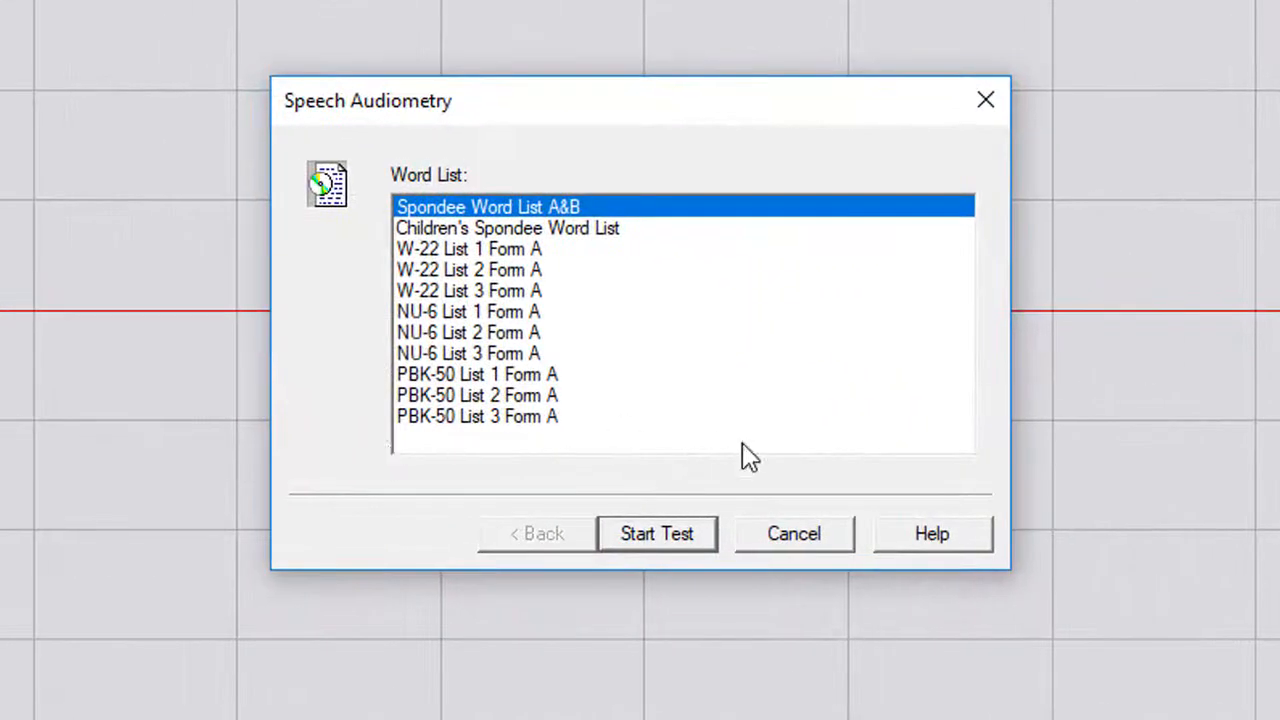